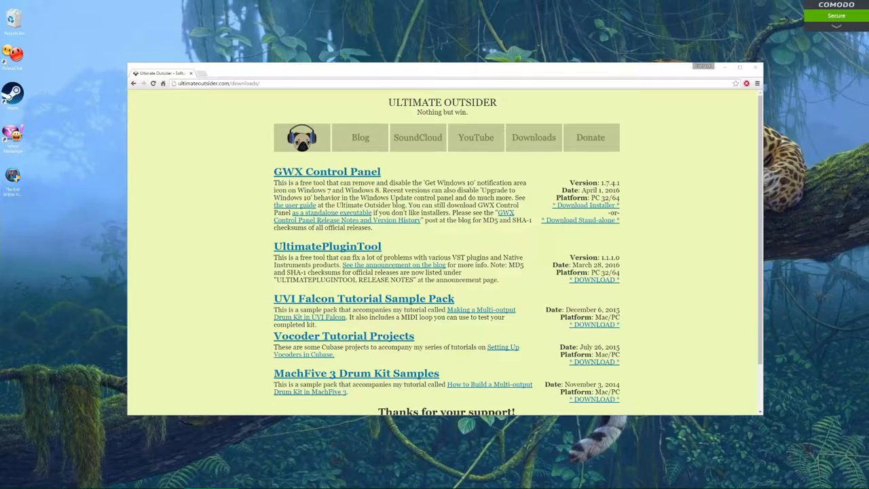
{"action": "mouse_move", "coordinate": [198, 327]}
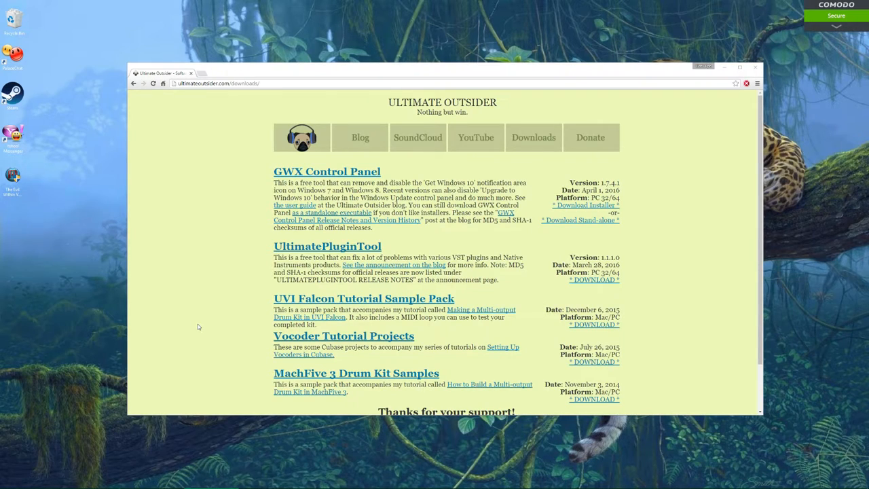
{"action": "mouse_move", "coordinate": [141, 232]}
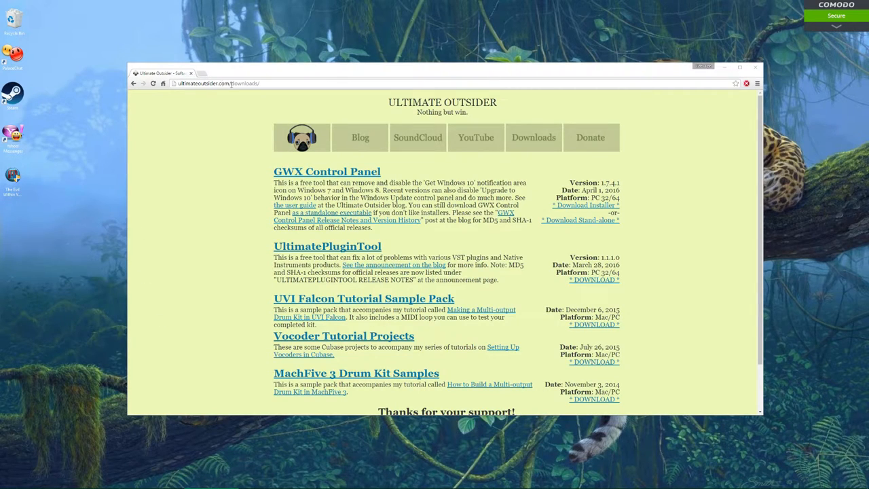
{"action": "mouse_move", "coordinate": [259, 92]}
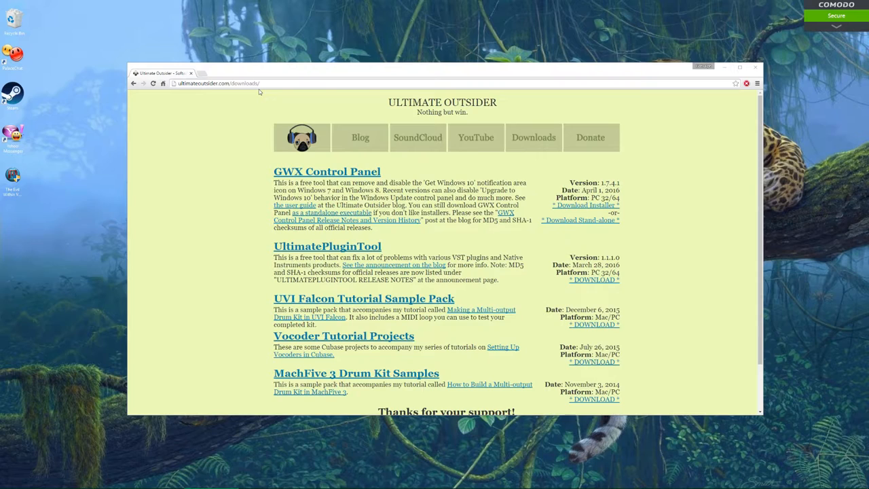
{"action": "mouse_move", "coordinate": [326, 171]}
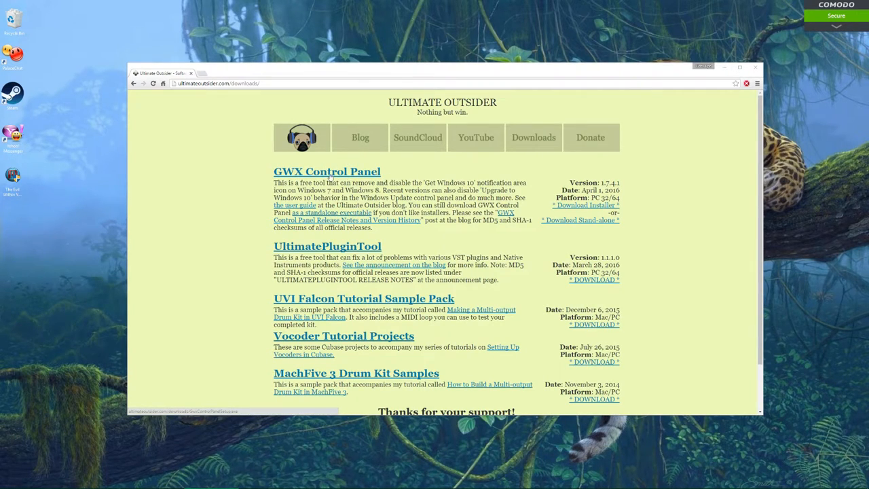
{"action": "mouse_move", "coordinate": [580, 220]}
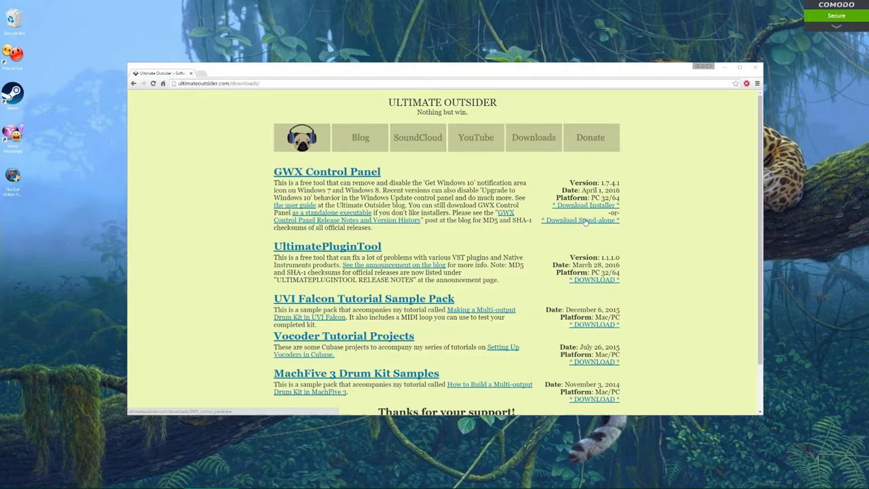
{"action": "mouse_move", "coordinate": [209, 368]}
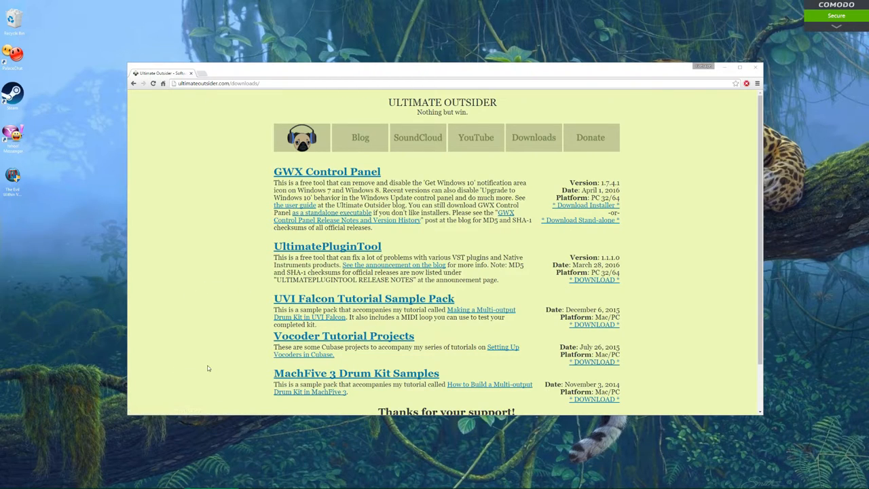
{"action": "mouse_move", "coordinate": [567, 222]}
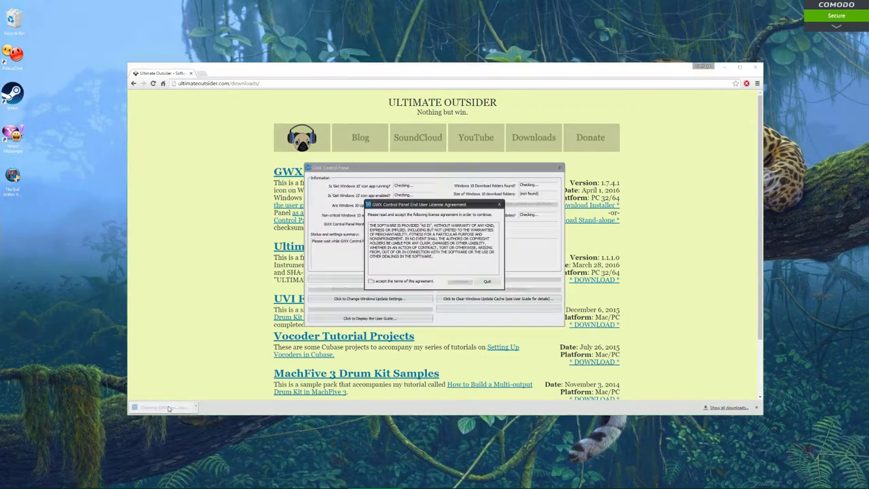
- Accept the GWX Control Panel license terms and continue with OK
{"action": "left_click", "coordinate": [371, 279]}
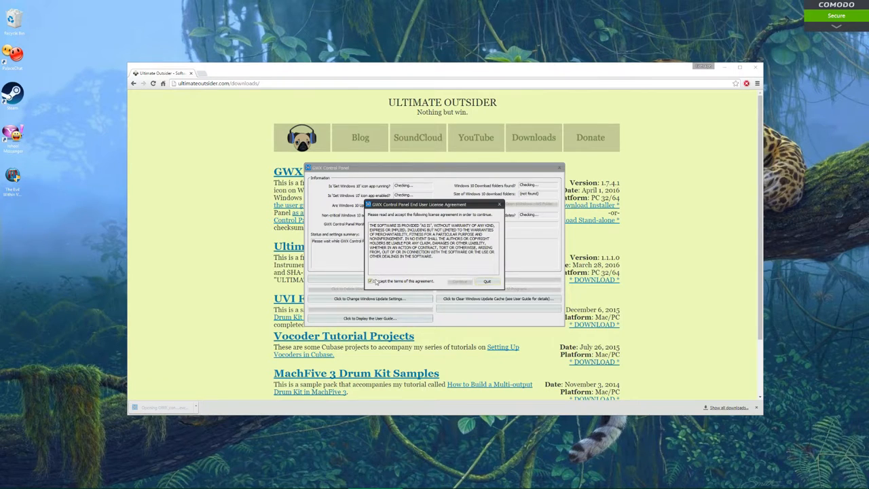
{"action": "left_click", "coordinate": [459, 281]}
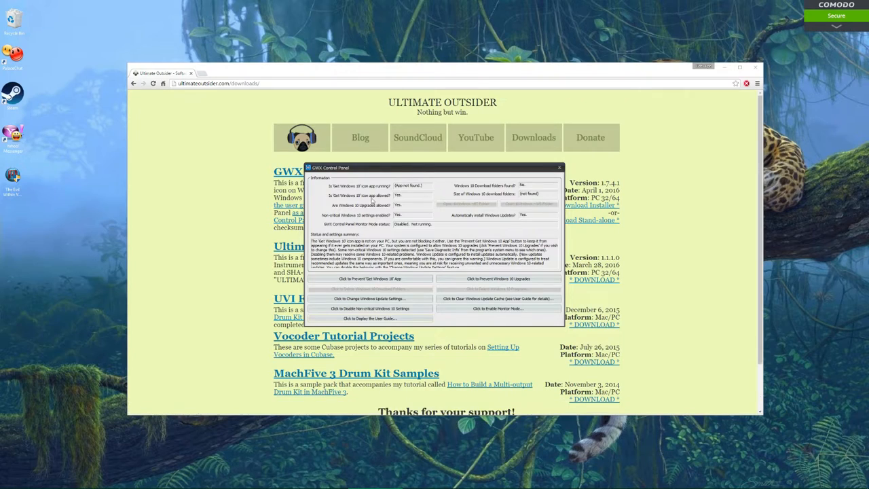
{"action": "mouse_move", "coordinate": [356, 184]}
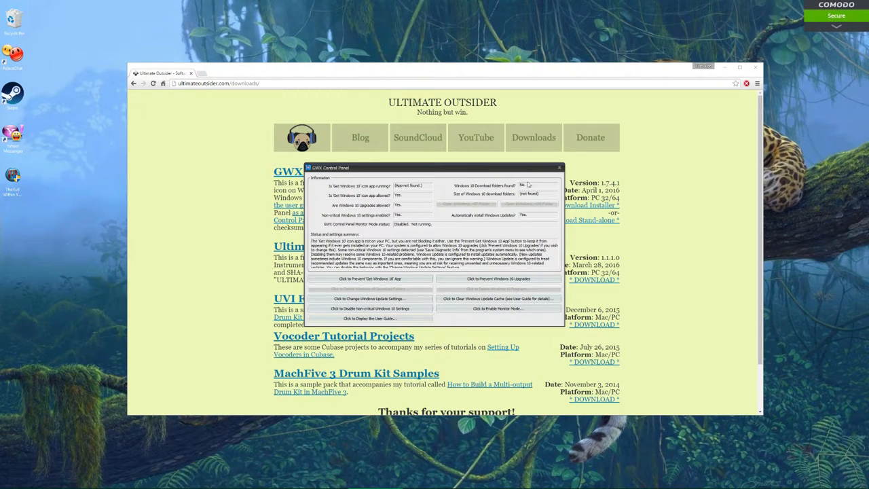
{"action": "mouse_move", "coordinate": [348, 182]}
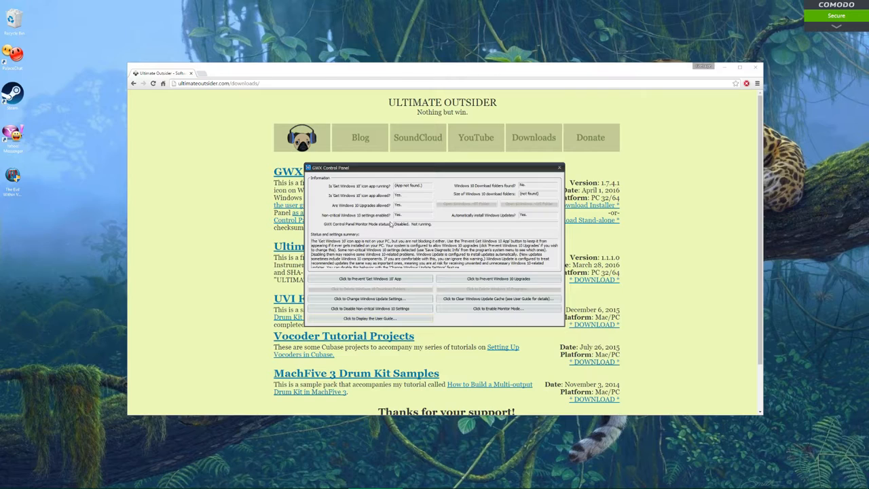
{"action": "mouse_move", "coordinate": [369, 279]}
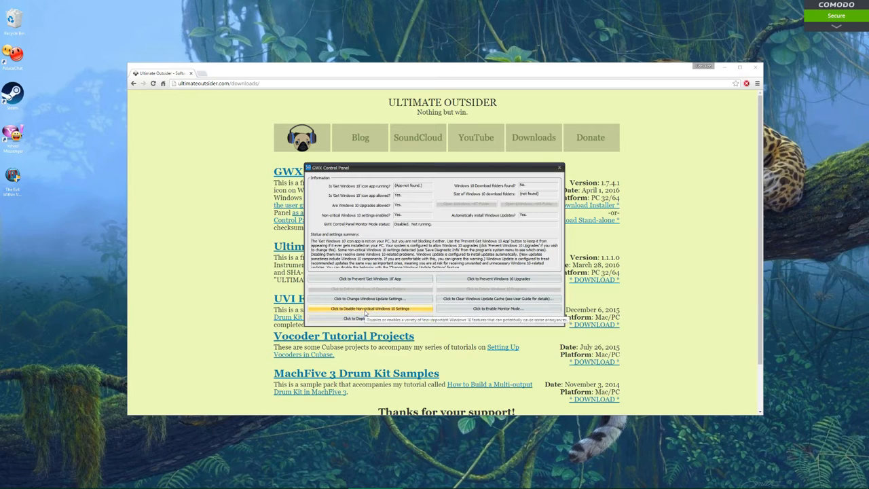
{"action": "mouse_move", "coordinate": [369, 318]}
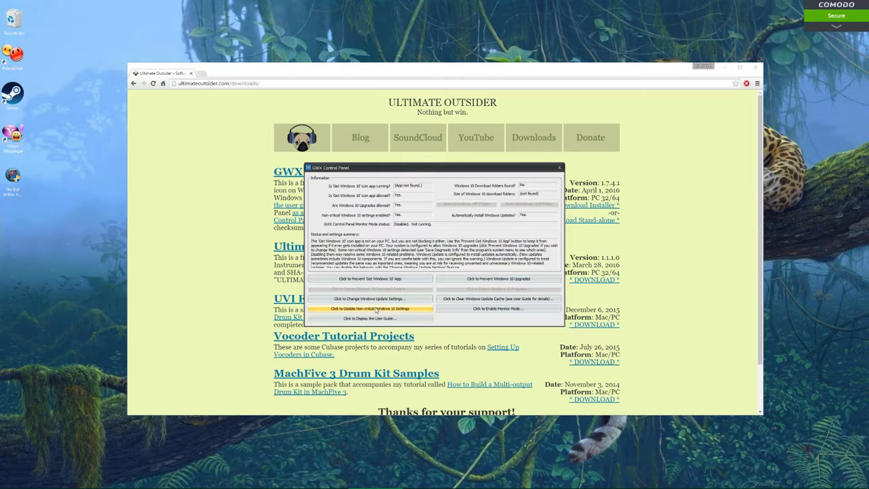
{"action": "mouse_move", "coordinate": [369, 309]}
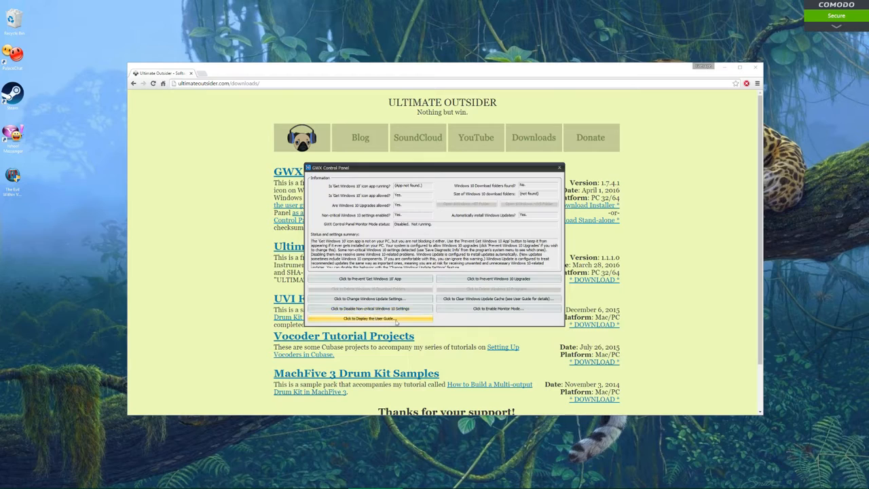
{"action": "mouse_move", "coordinate": [497, 278]}
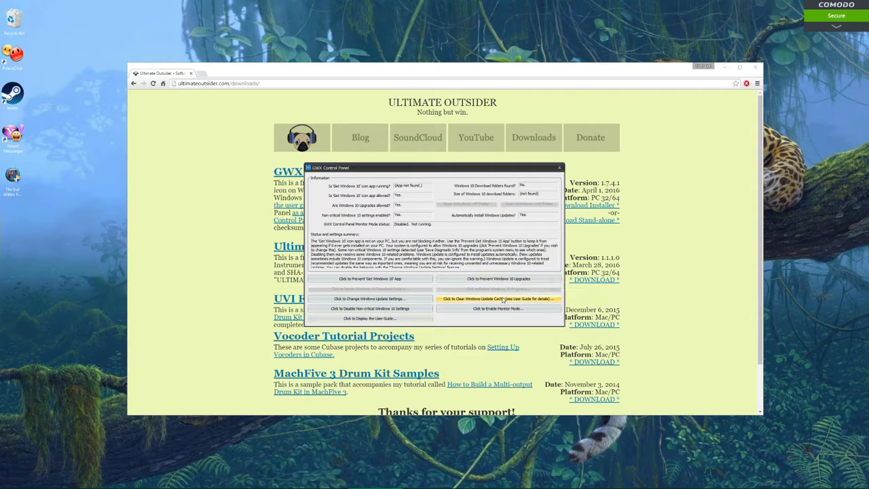
{"action": "mouse_move", "coordinate": [499, 298]}
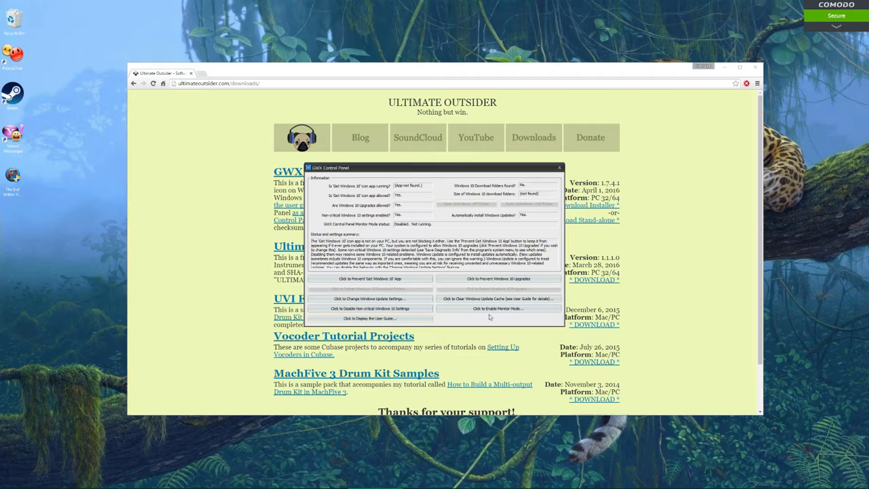
{"action": "mouse_move", "coordinate": [497, 308]}
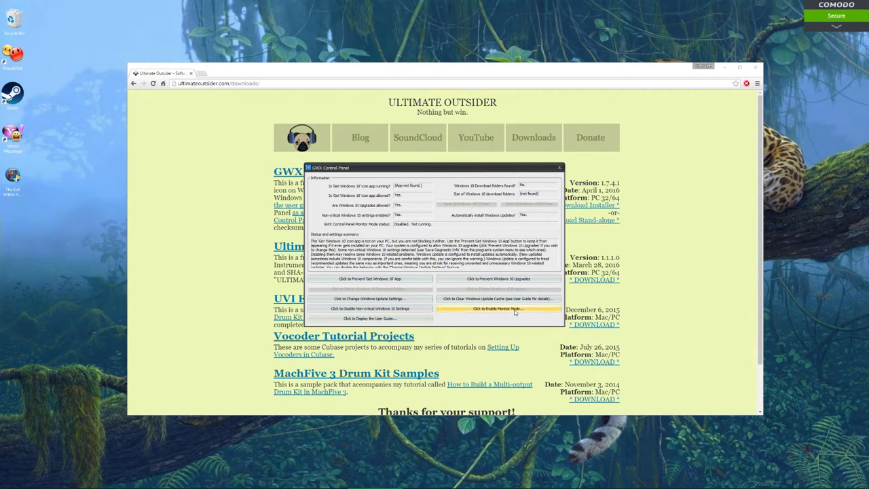
{"action": "mouse_move", "coordinate": [513, 310]}
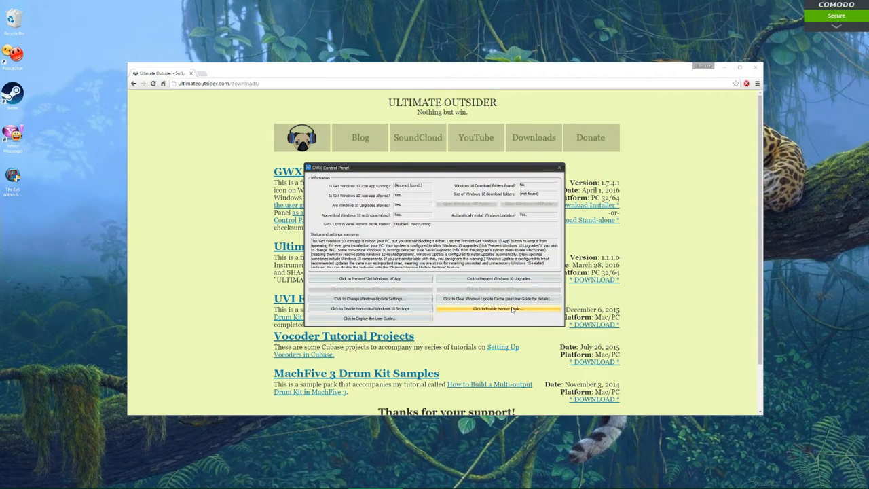
{"action": "mouse_move", "coordinate": [461, 312]}
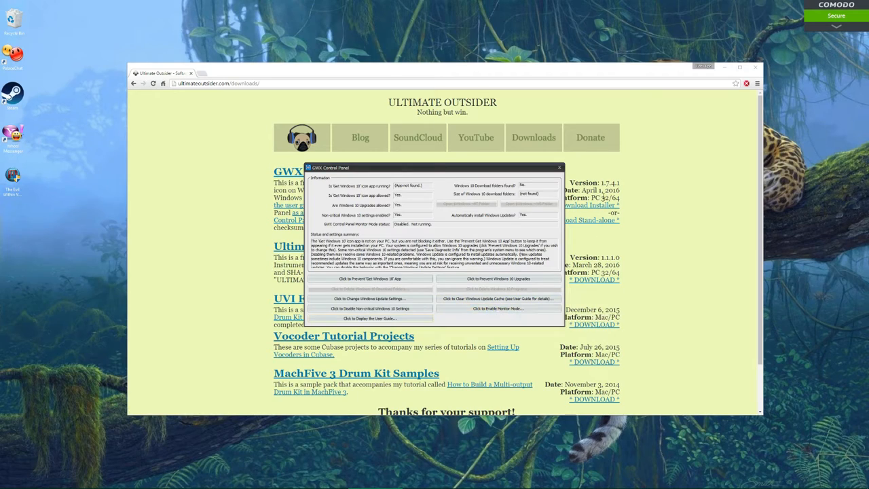
{"action": "mouse_move", "coordinate": [497, 308]}
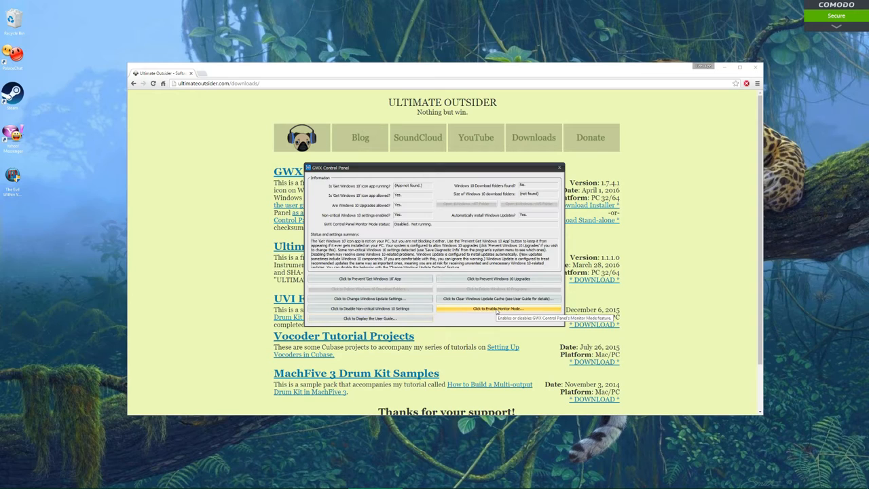
- Close the GWX Control Panel window, leaving the downloads page showing
{"action": "left_click", "coordinate": [559, 168]}
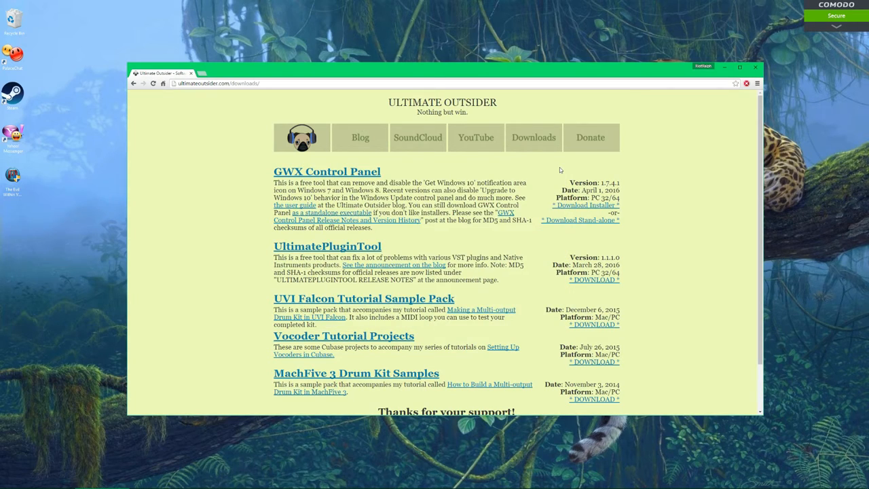